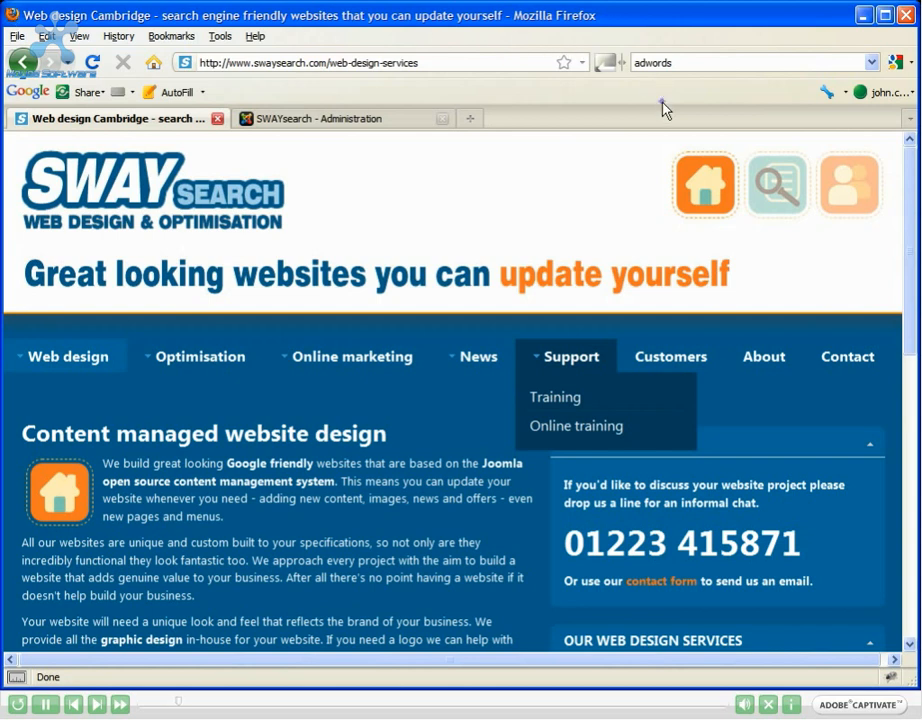
mouse_move(344, 118)
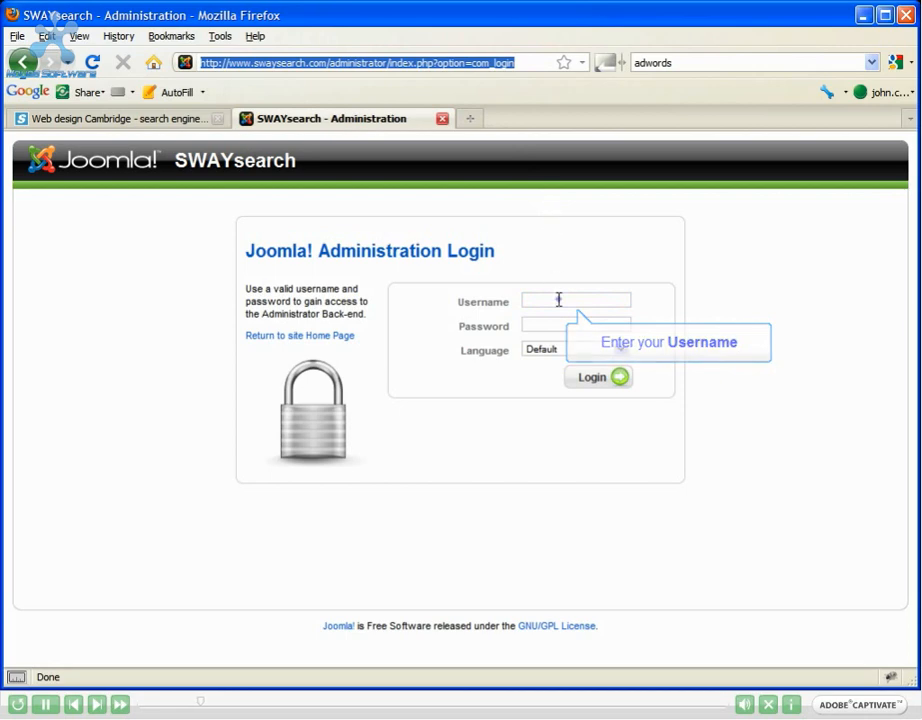
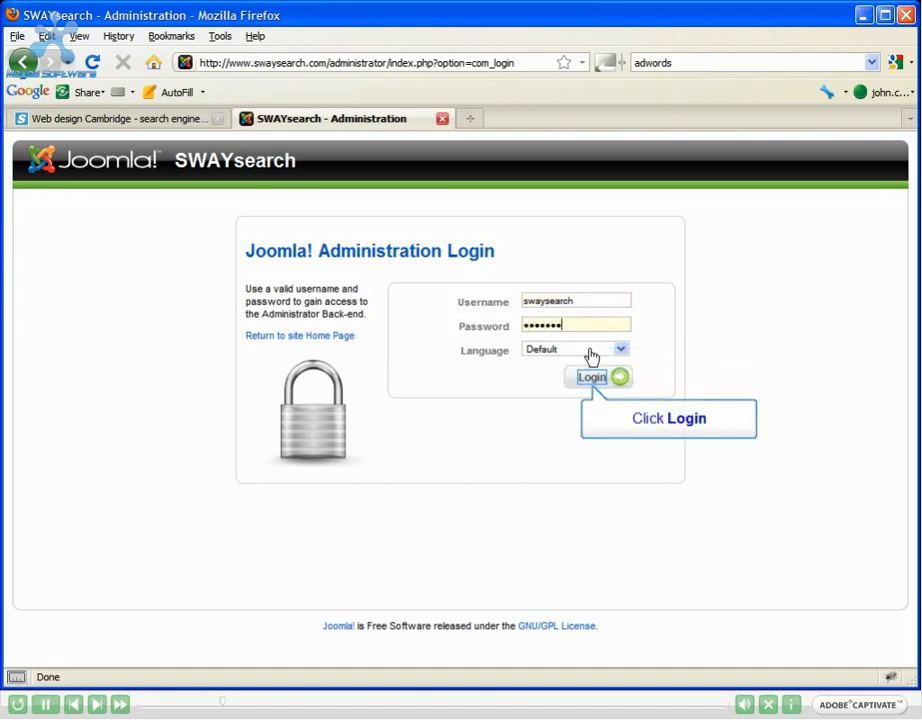
Log in to the Joomla administrator with username 'swa' and its password.
left_click(591, 377)
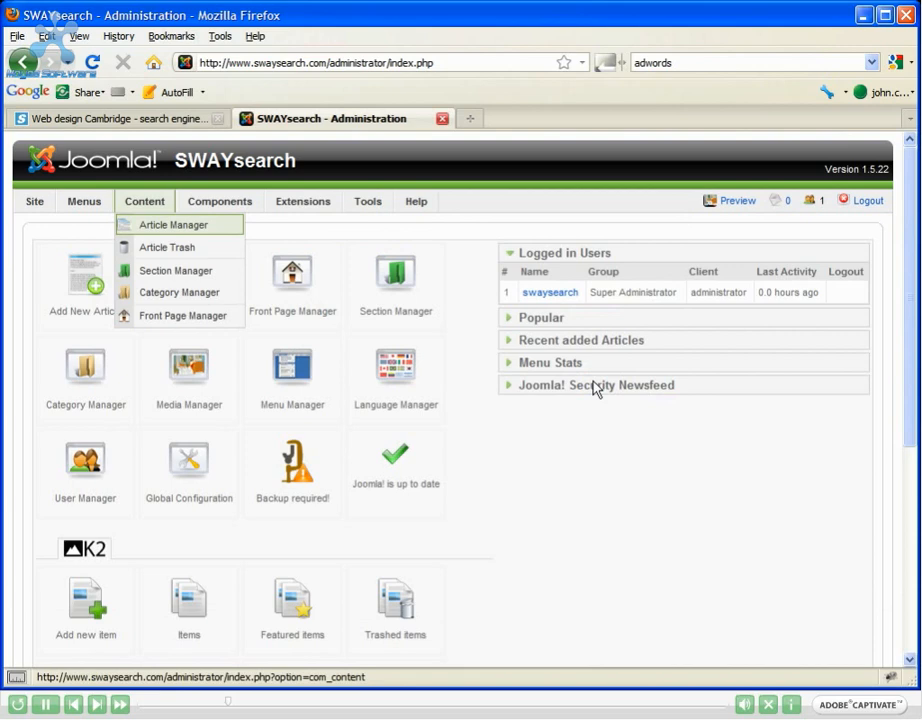
mouse_move(172, 224)
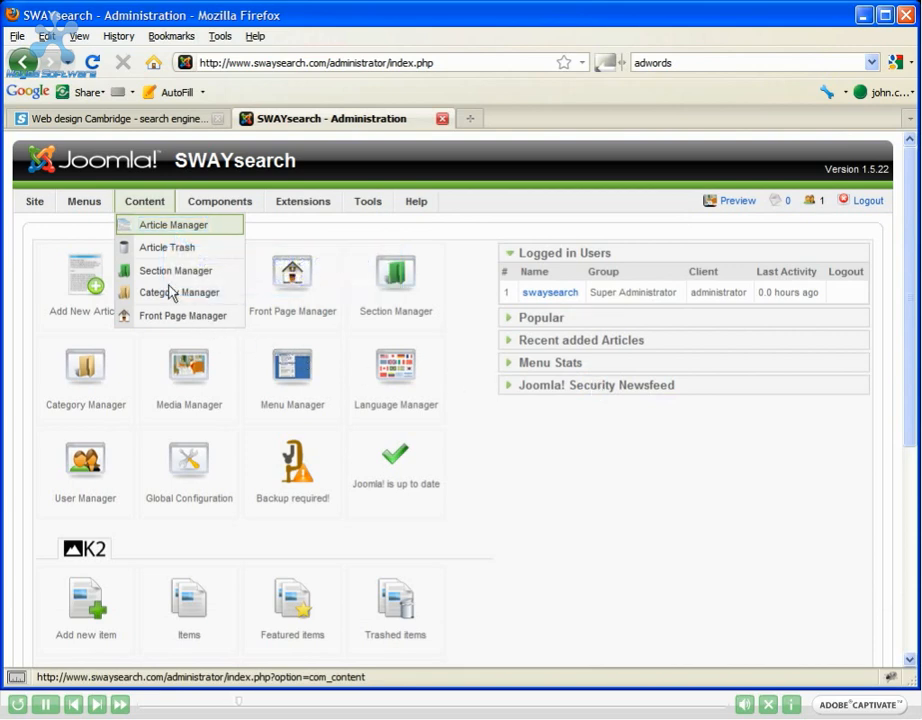
Open the Article Manager from the Content menu.
left_click(170, 224)
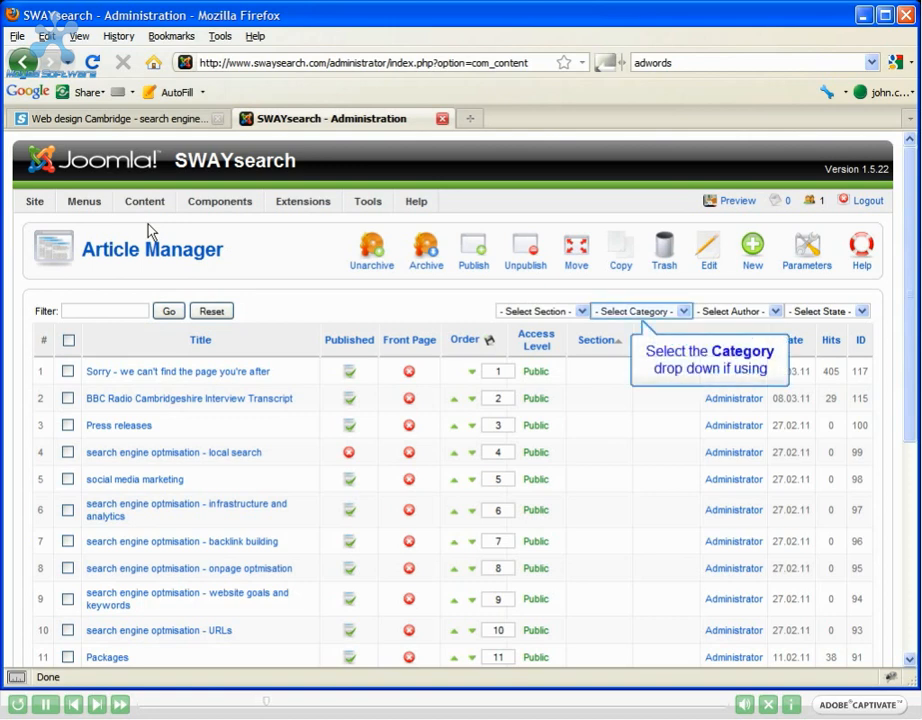
mouse_move(668, 300)
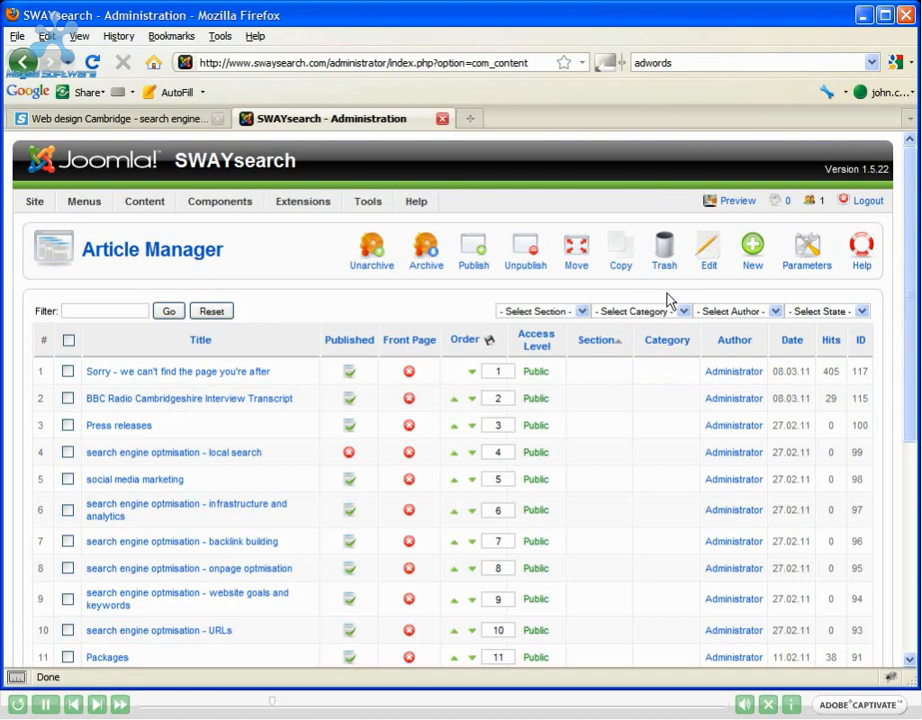
Filter articles to Web Design and open 'Content managed website design' for editing.
left_click(640, 310)
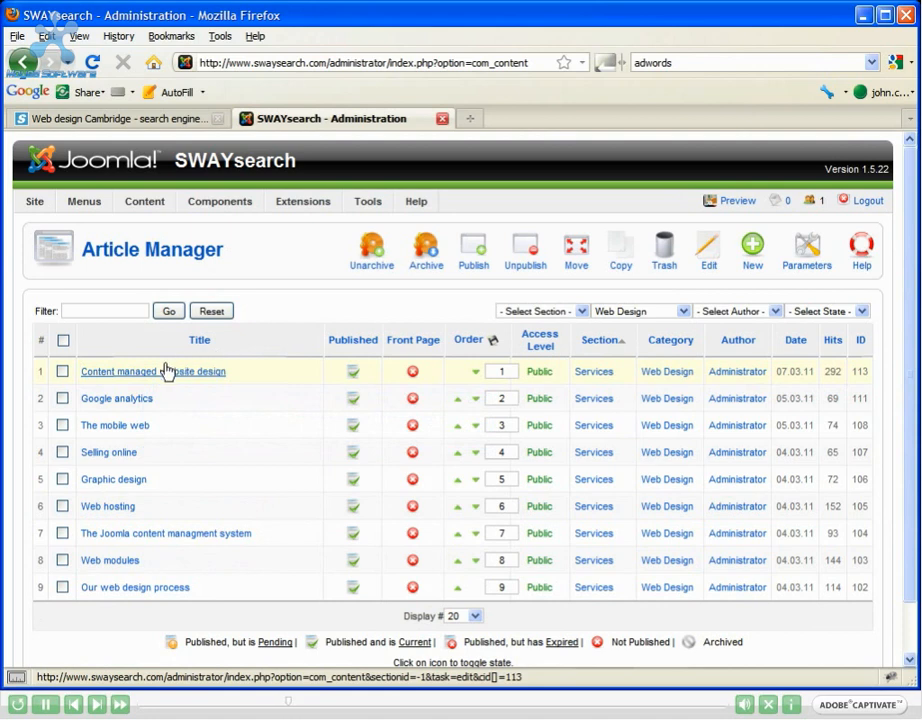
left_click(153, 371)
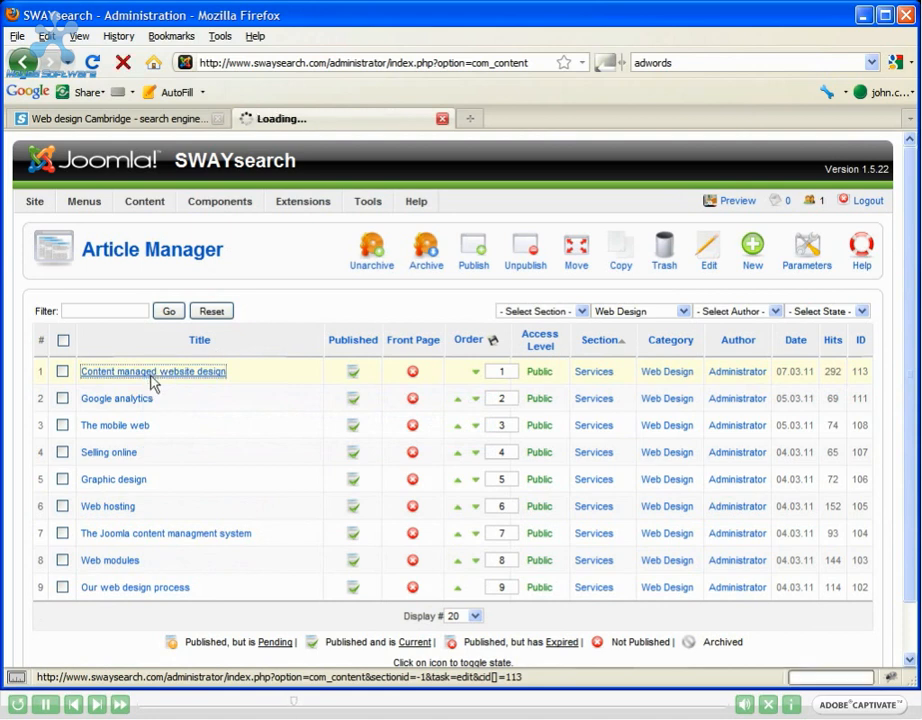
mouse_move(355, 388)
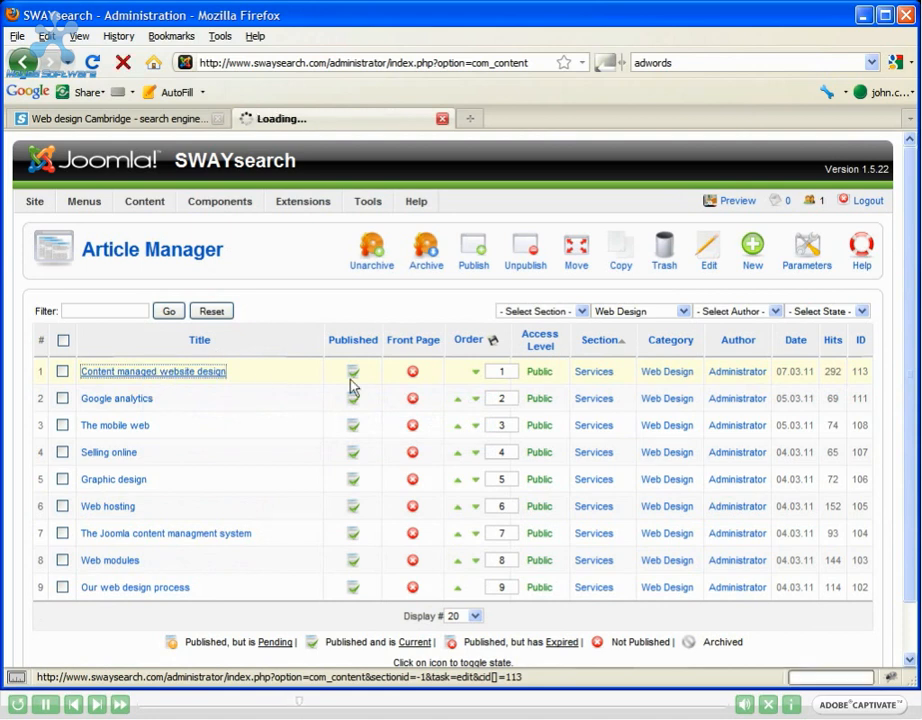
mouse_move(595, 443)
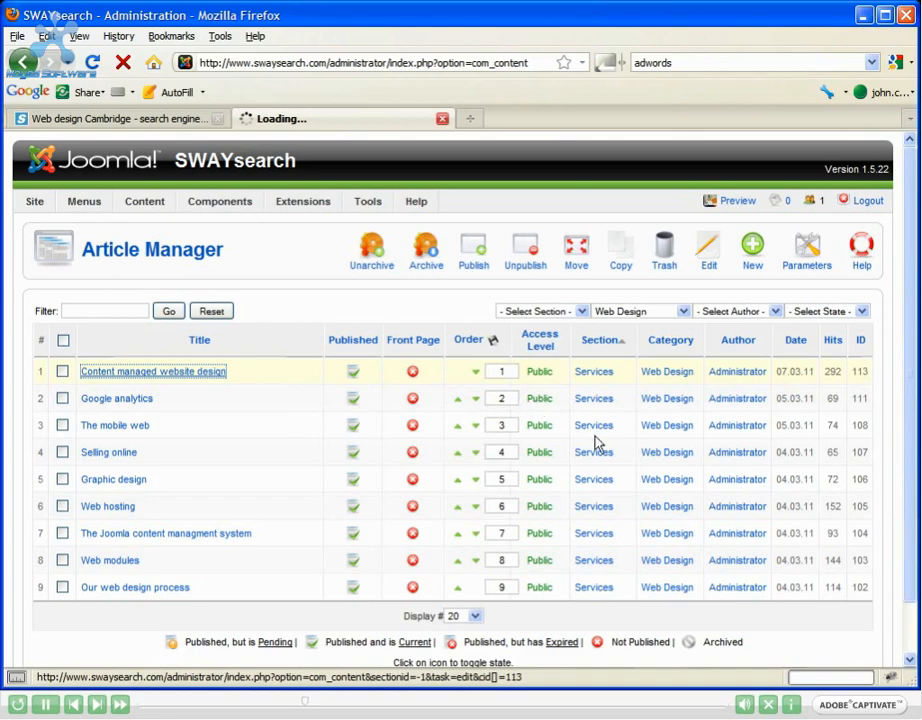
left_click(152, 371)
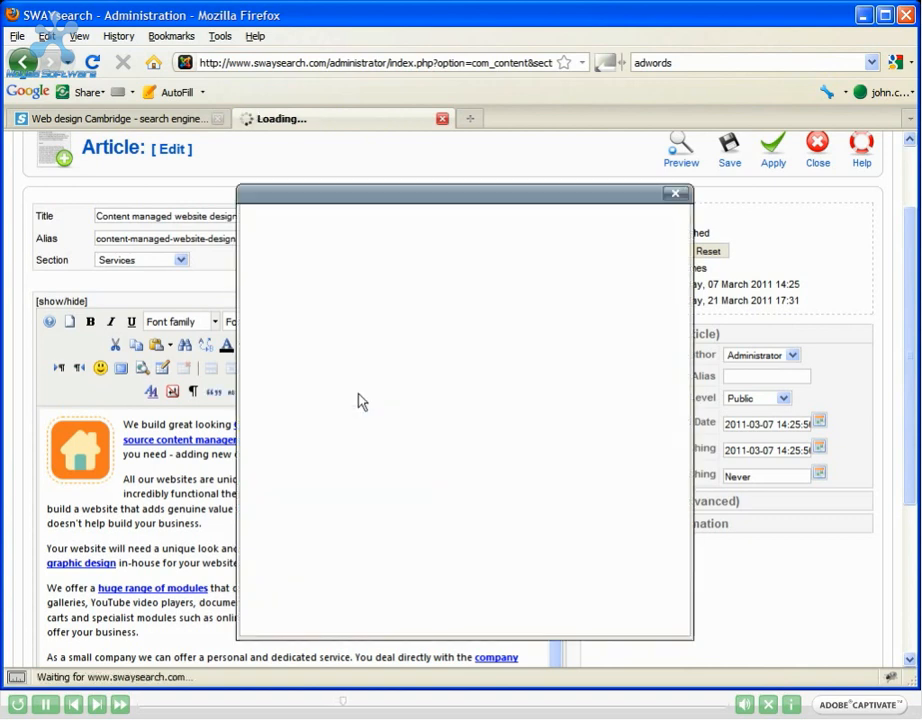
mouse_move(308, 320)
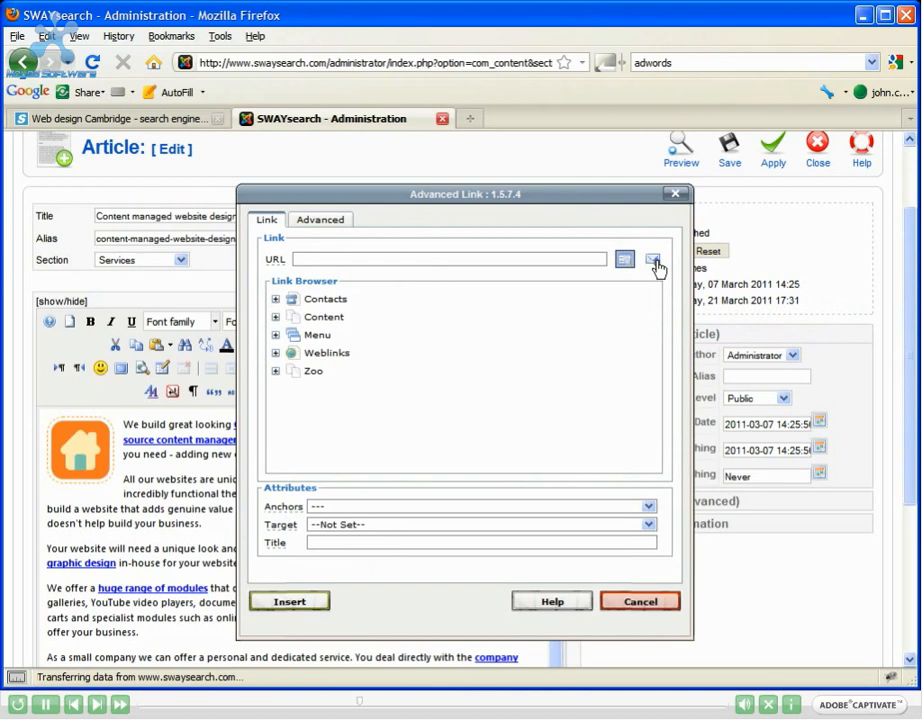
left_click(653, 259)
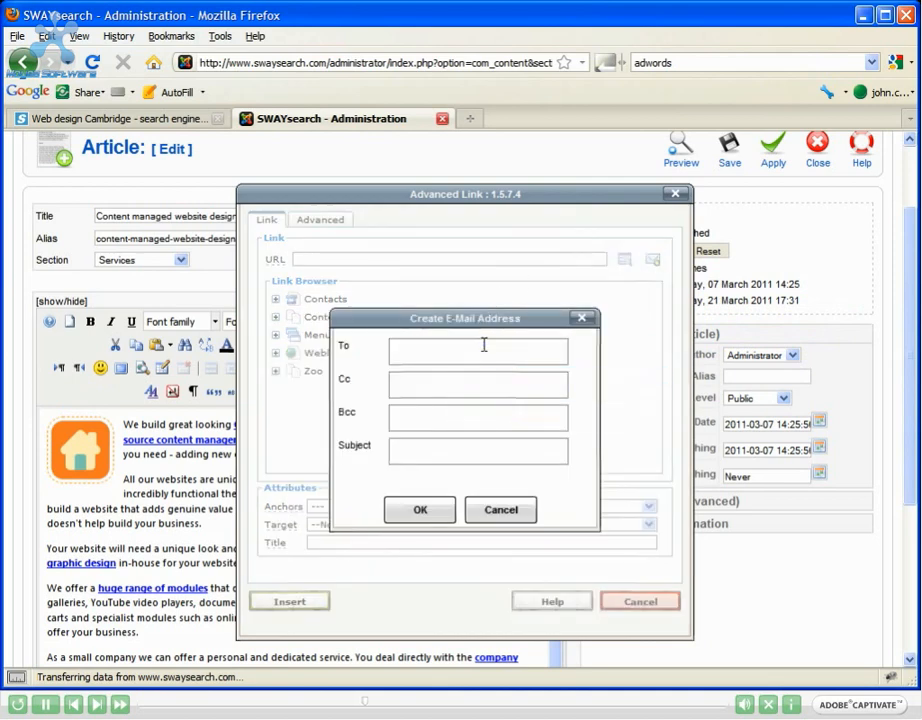
type("j")
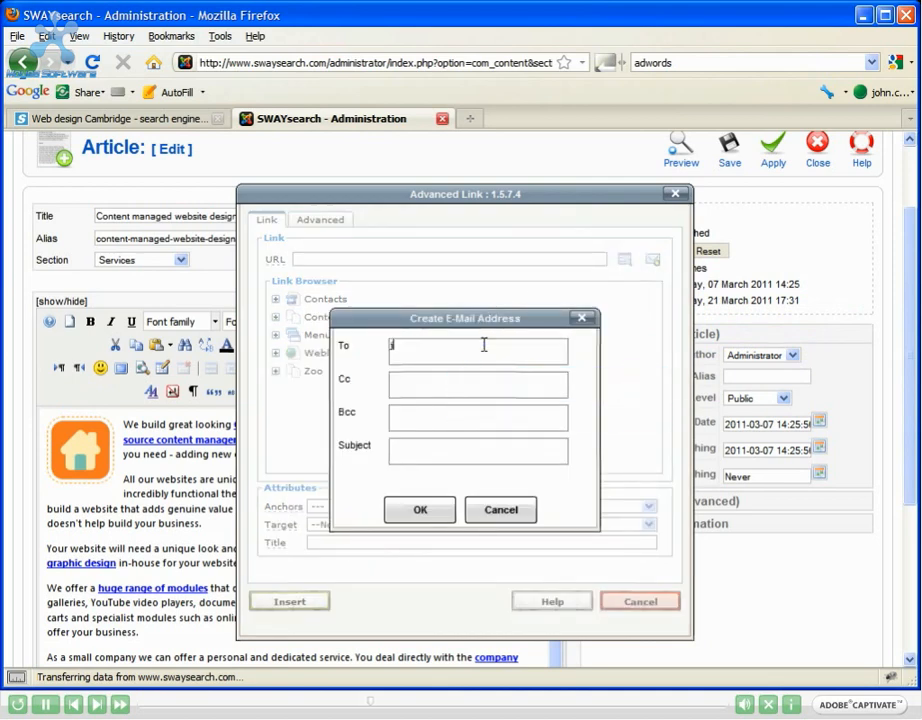
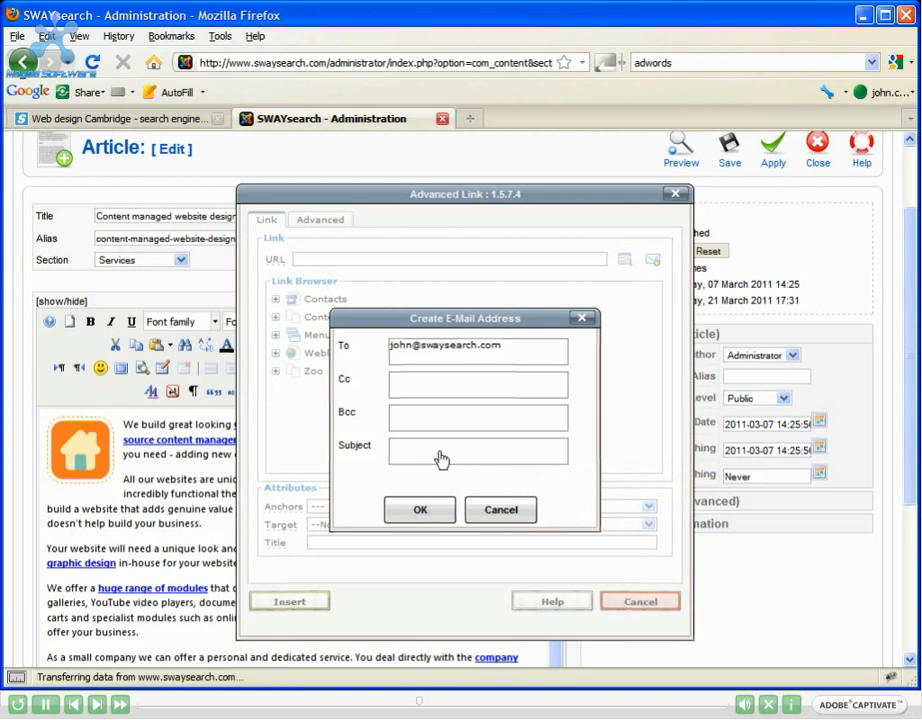
type("w")
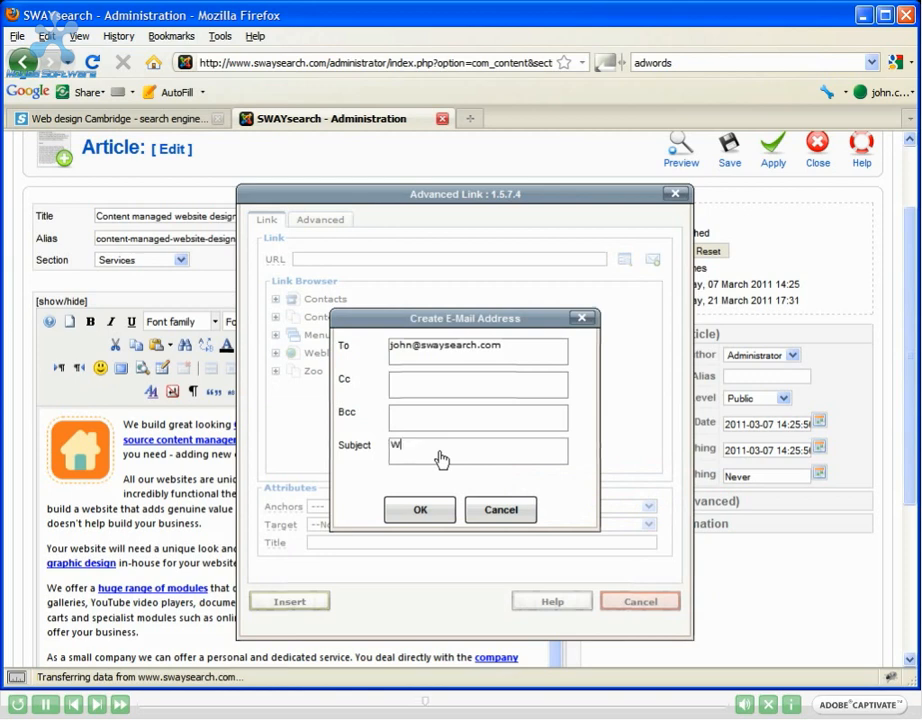
type("ebsite enquiry")
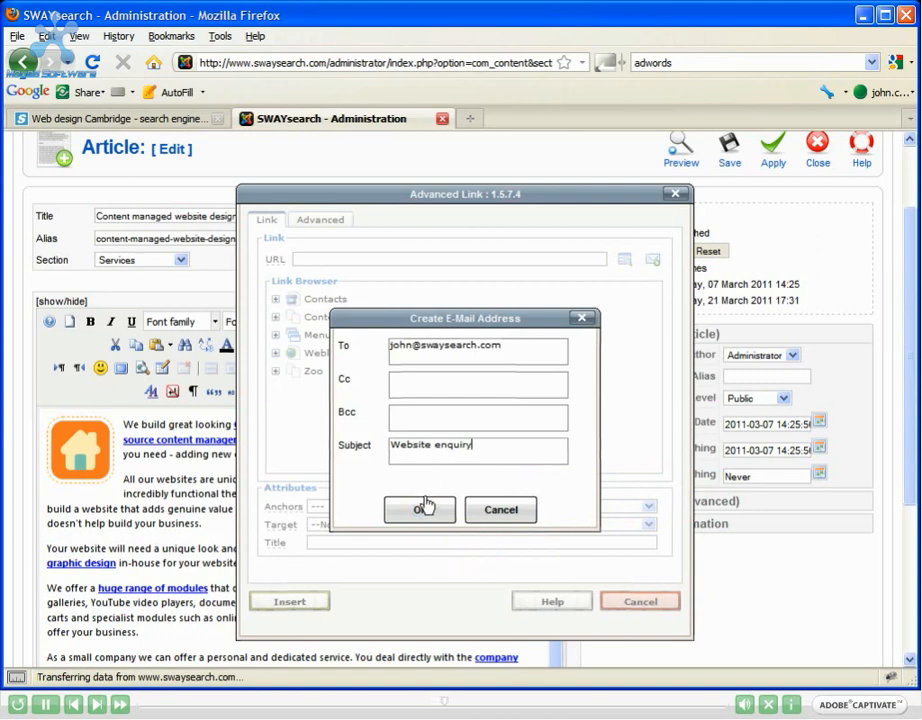
Insert the link opening in this window, titled 'Web design - Email SWAYsearch'.
left_click(419, 509)
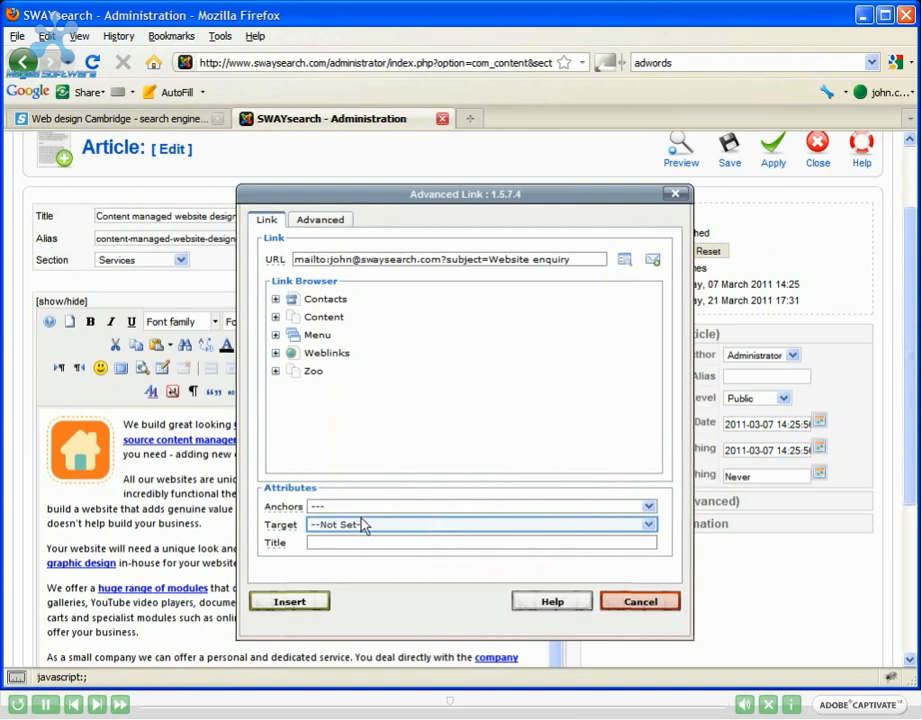
left_click(645, 524)
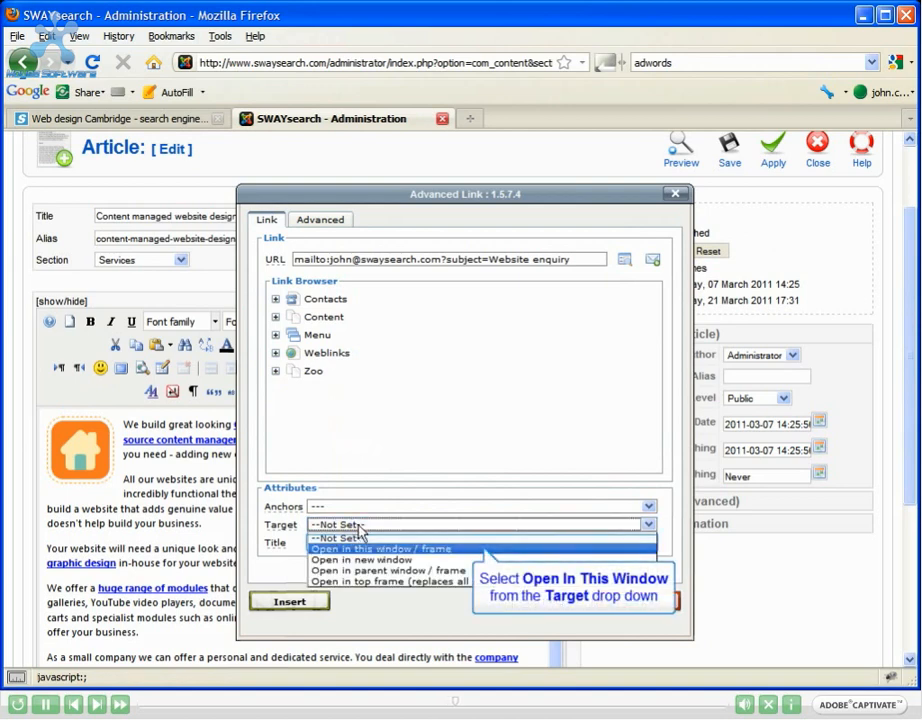
left_click(380, 548)
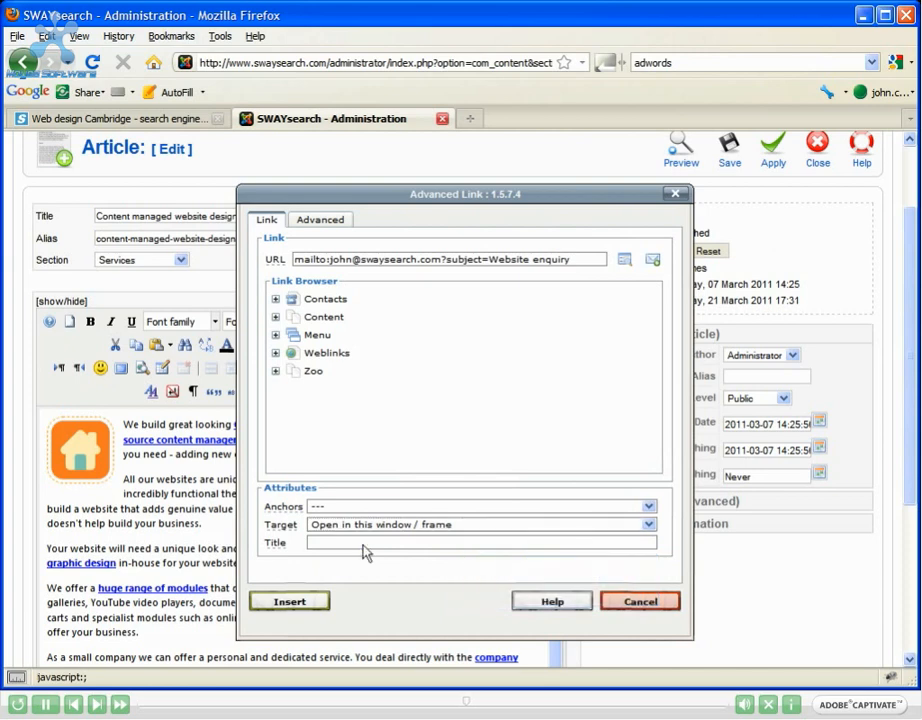
type("Email SWAYs")
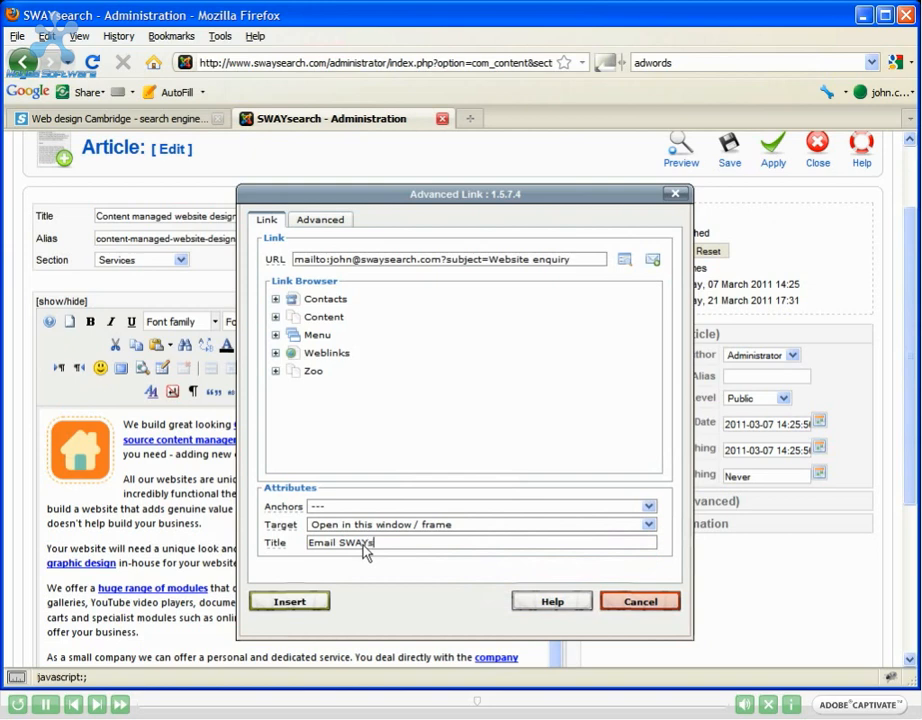
type("earch")
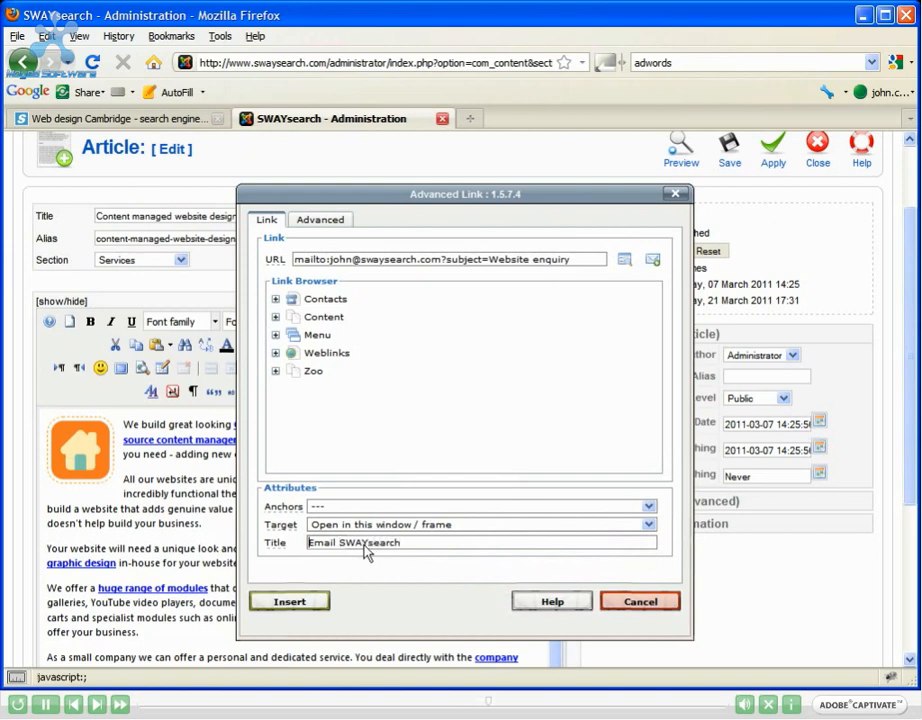
type("Web Design -")
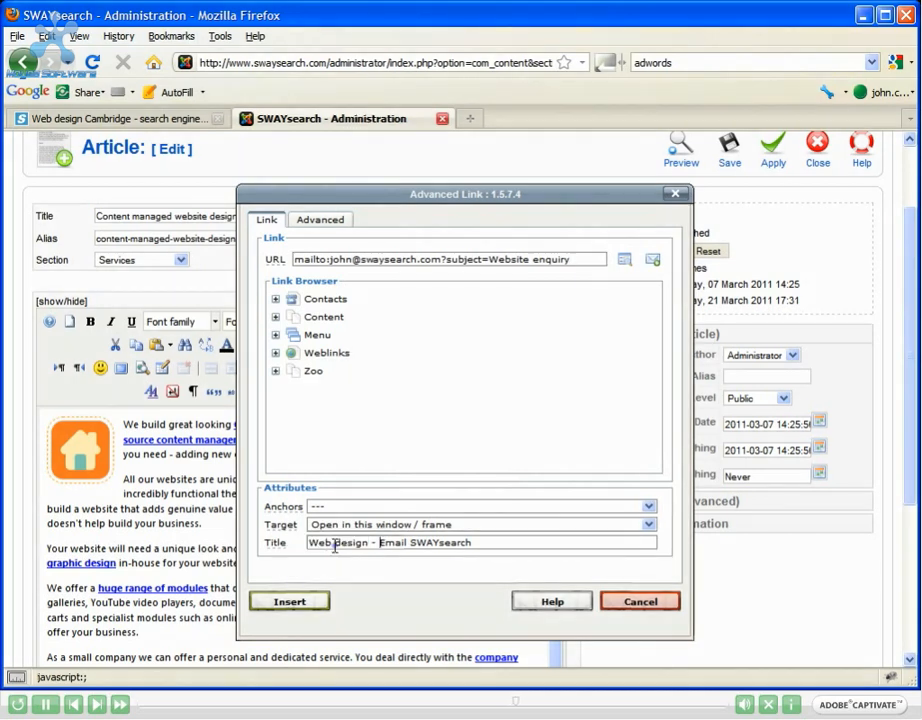
double_click(425, 542)
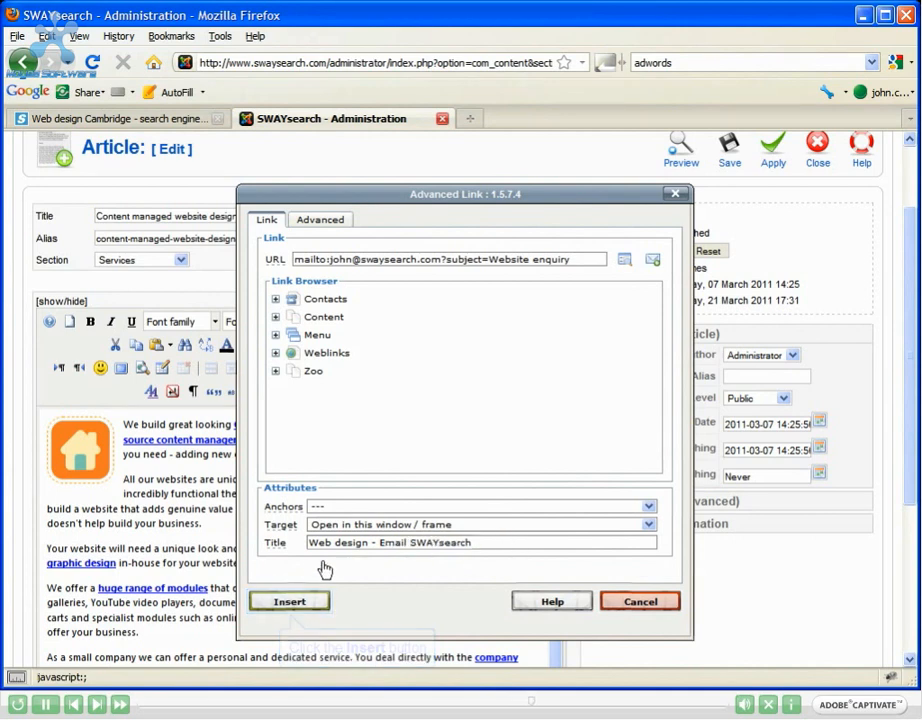
left_click(289, 601)
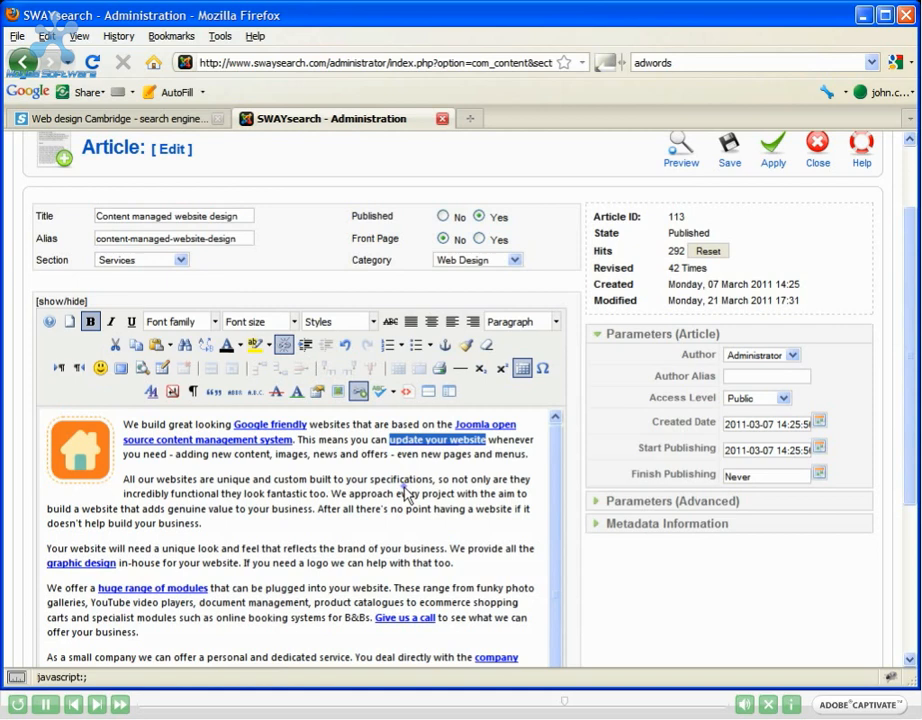
Apply the changes to save 'Content managed website design'.
left_click(772, 150)
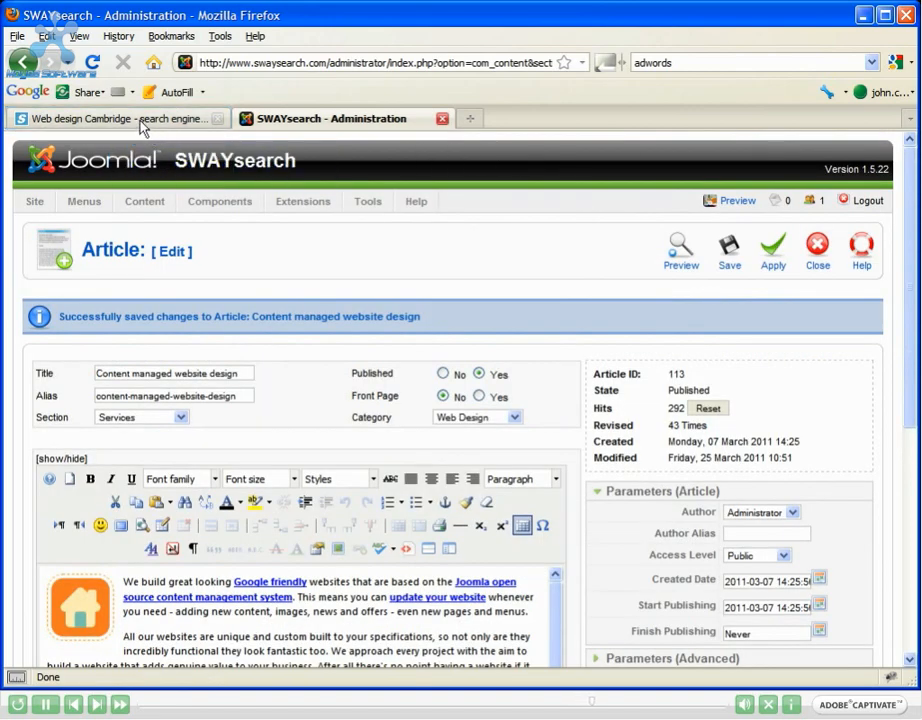
Switch to the live website tab and reload it to show the new email link.
left_click(110, 118)
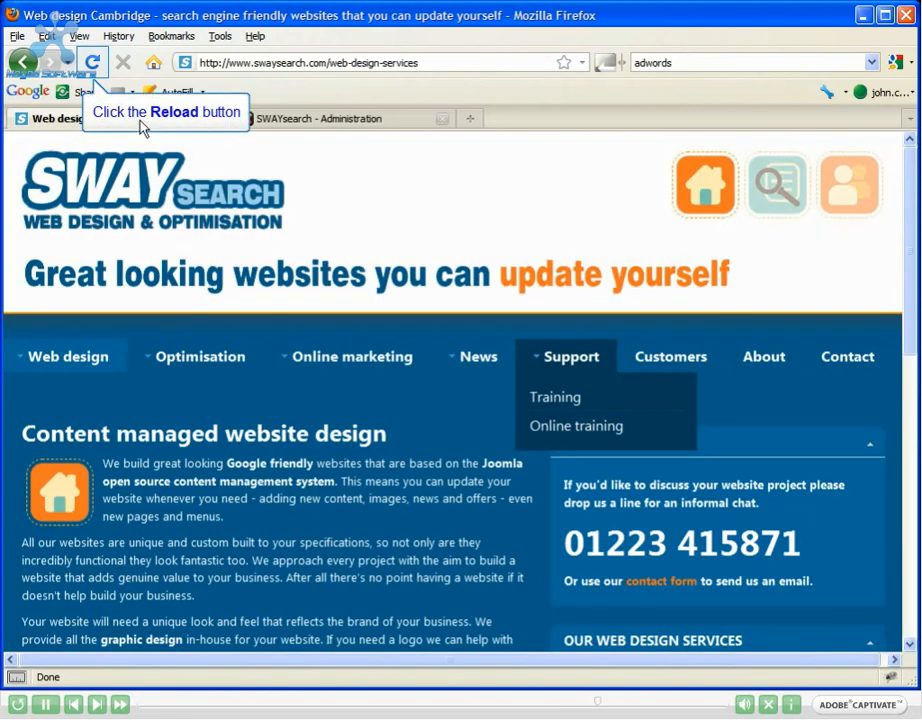
left_click(91, 62)
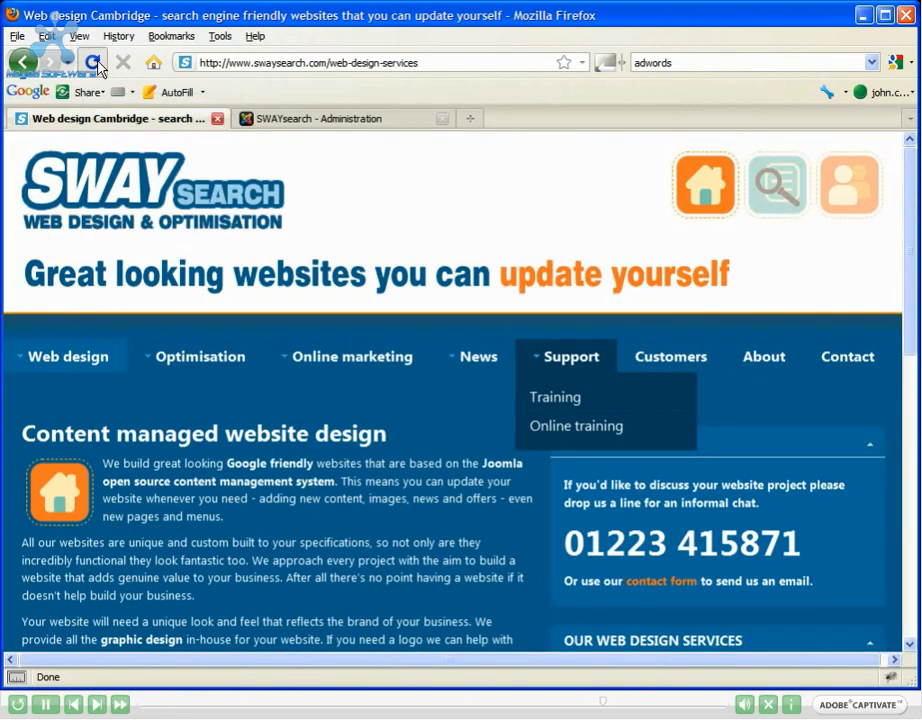
left_click(91, 62)
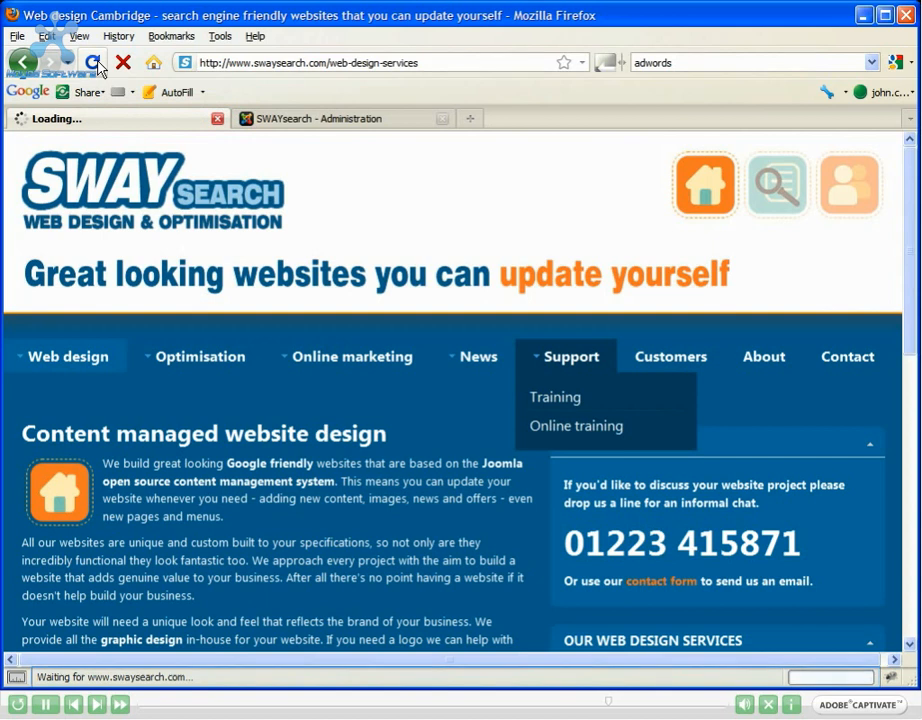
mouse_move(226, 85)
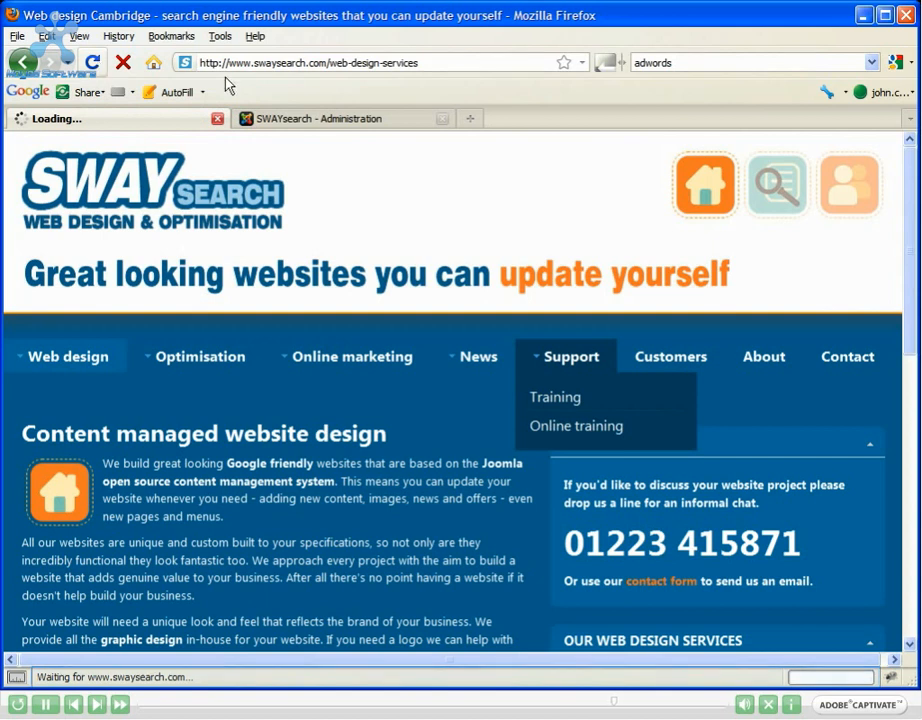
mouse_move(473, 417)
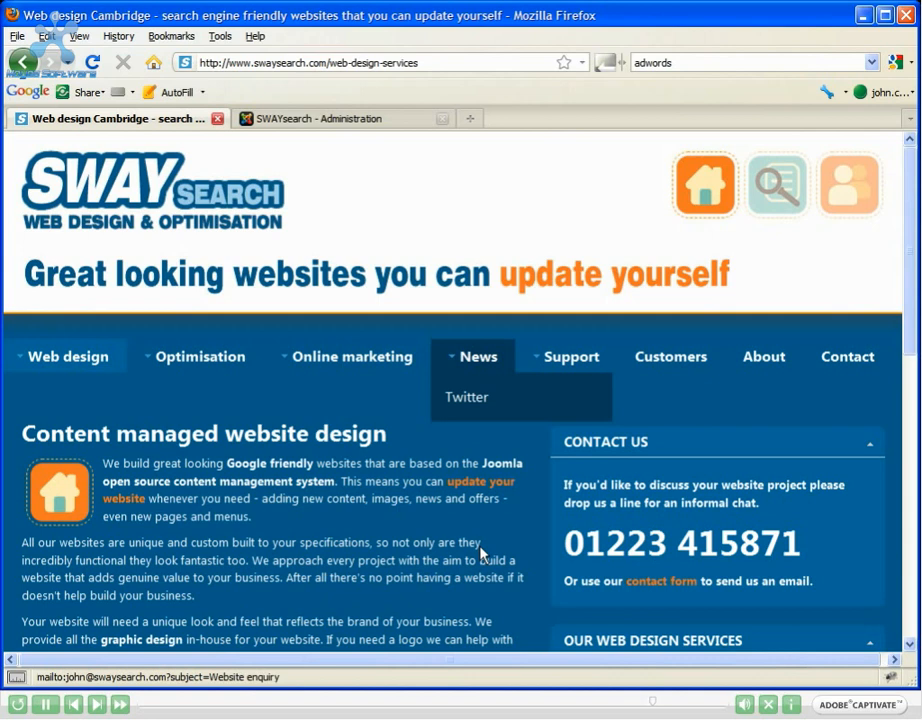
mouse_move(353, 532)
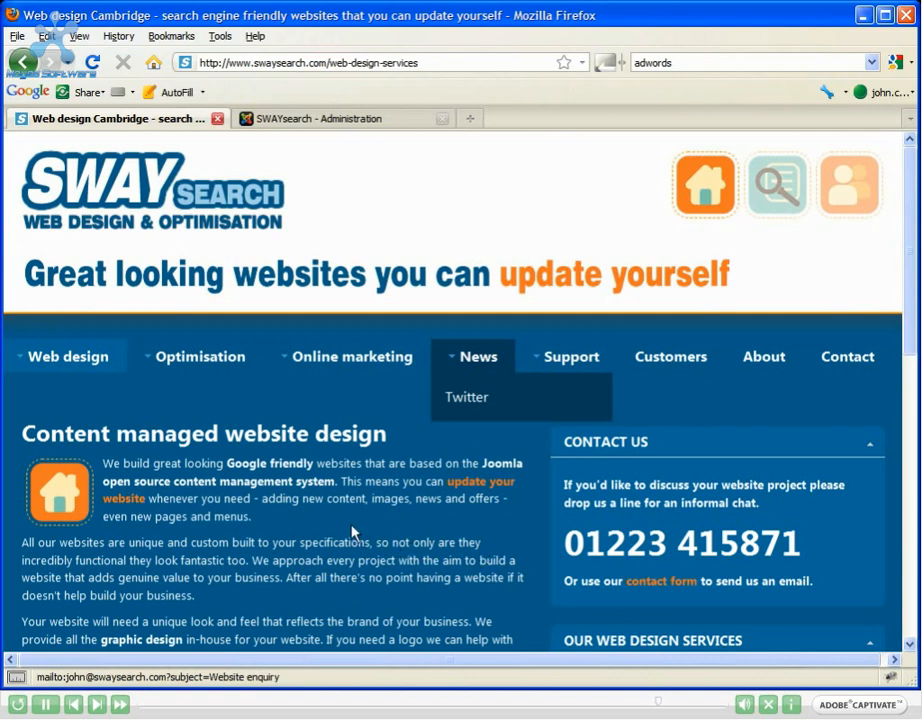
mouse_move(350, 521)
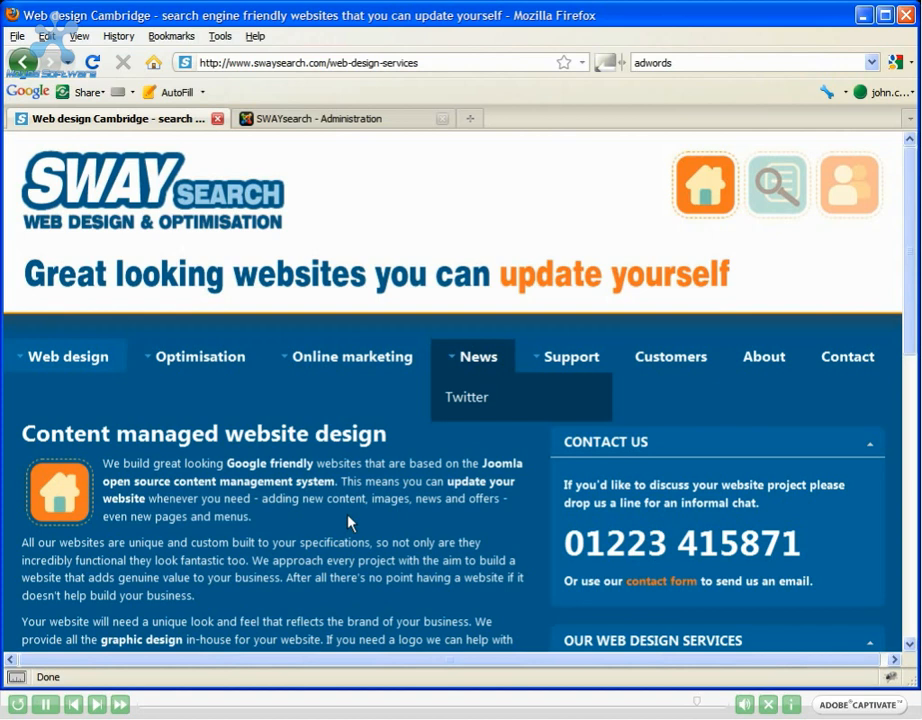
mouse_move(317, 527)
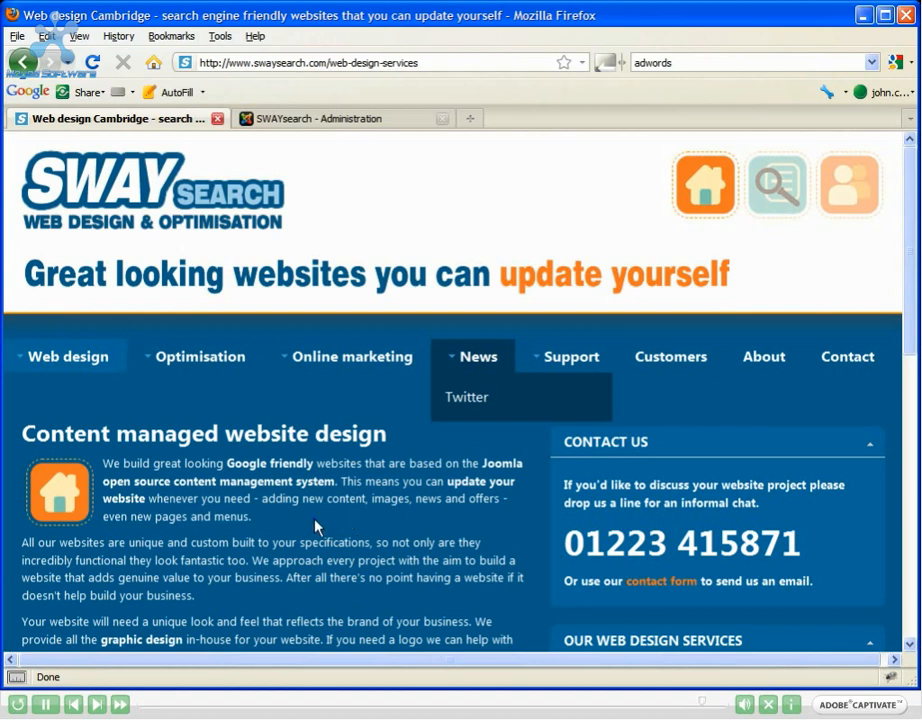